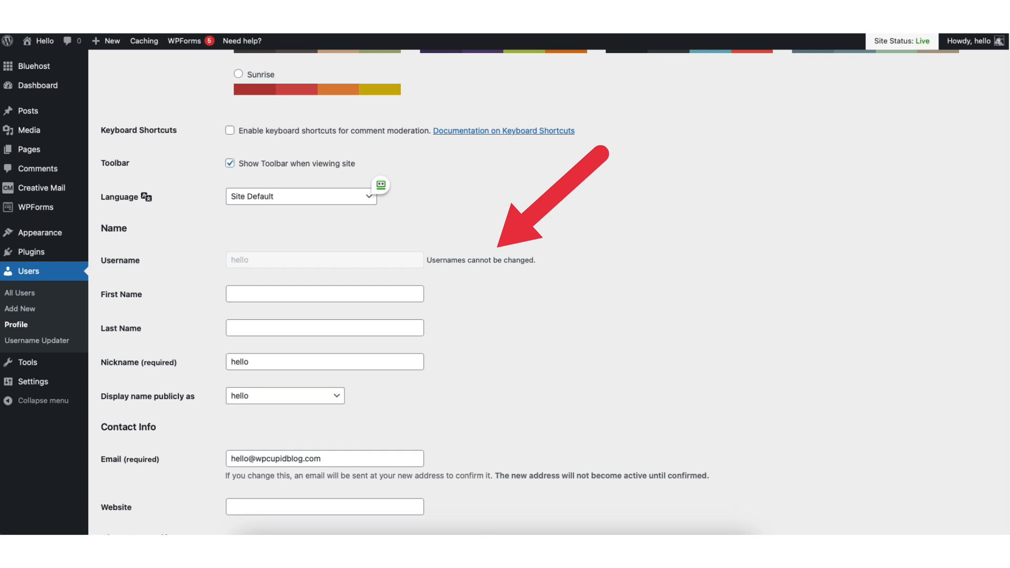
Return to the Dashboard and reach the Add Plugins page via the Plugins menu.
click(37, 79)
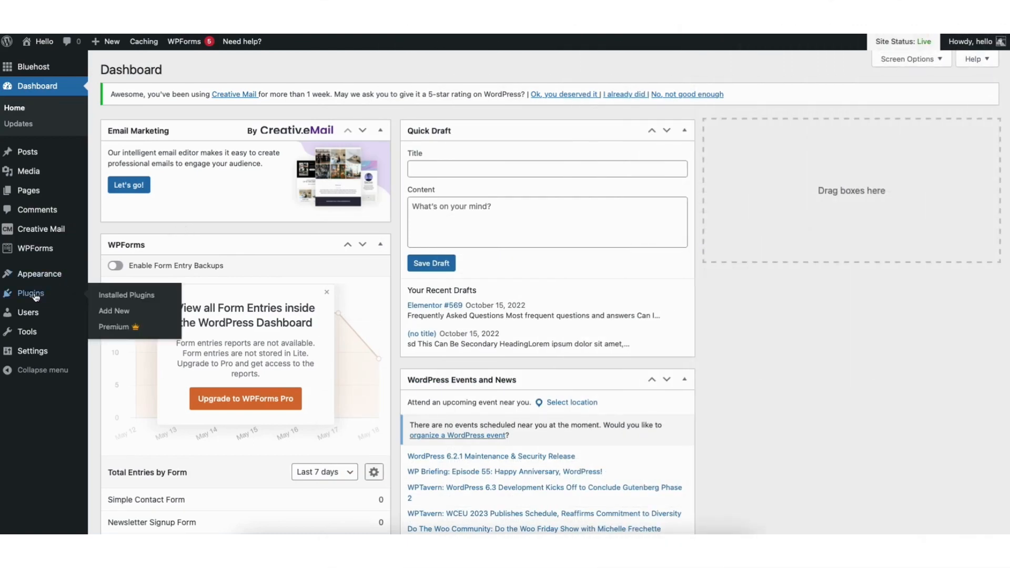
mouse_move(114, 311)
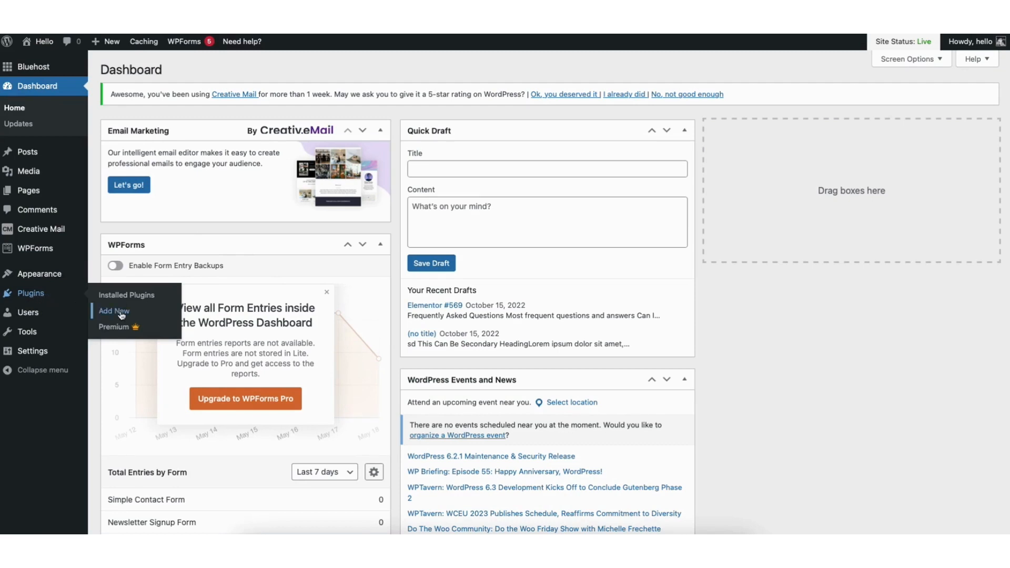
click(113, 311)
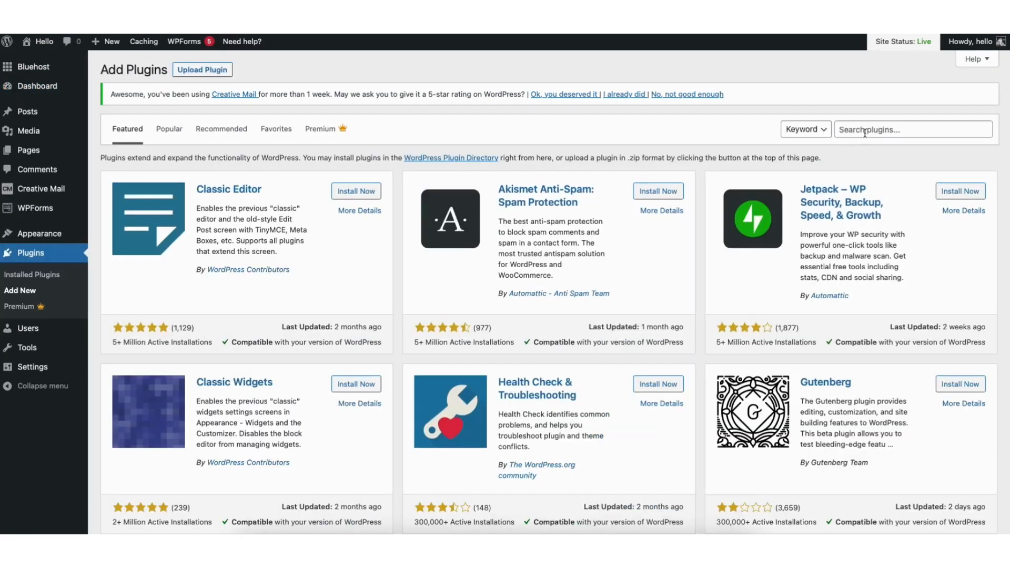
Search 'eas', then install and activate the Easy Username Updater plugin.
text(easy username updater)
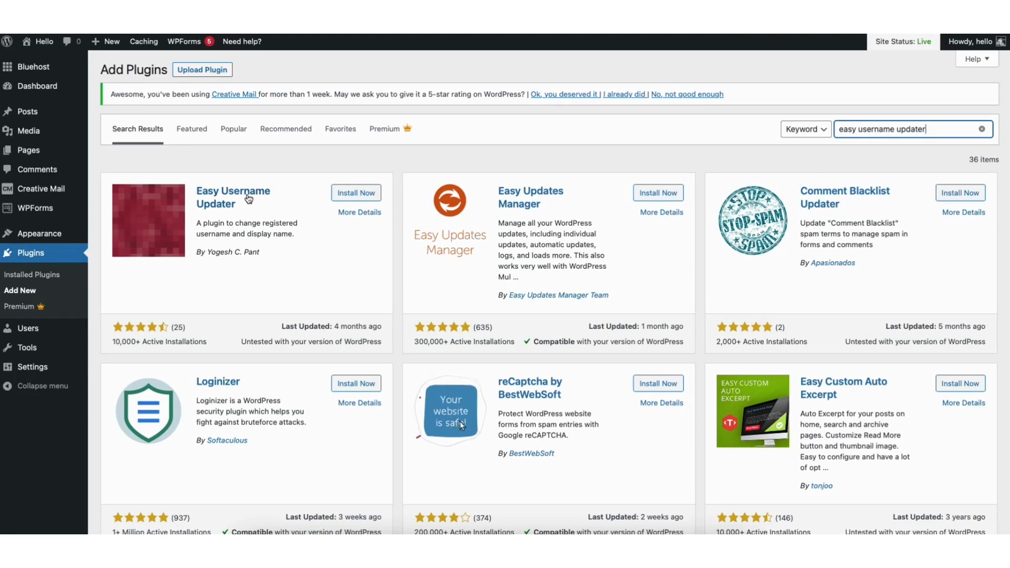
click(356, 193)
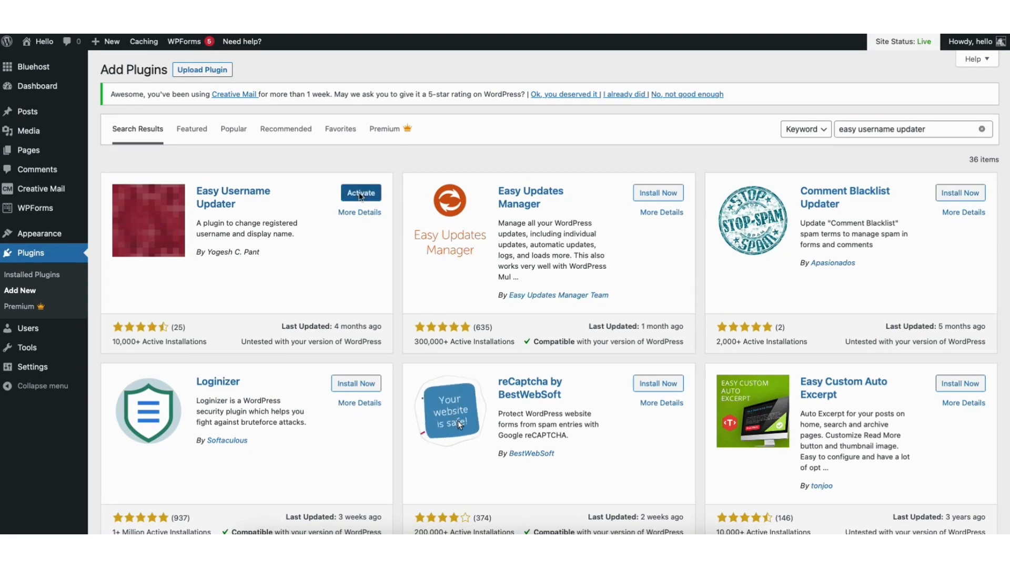
click(360, 192)
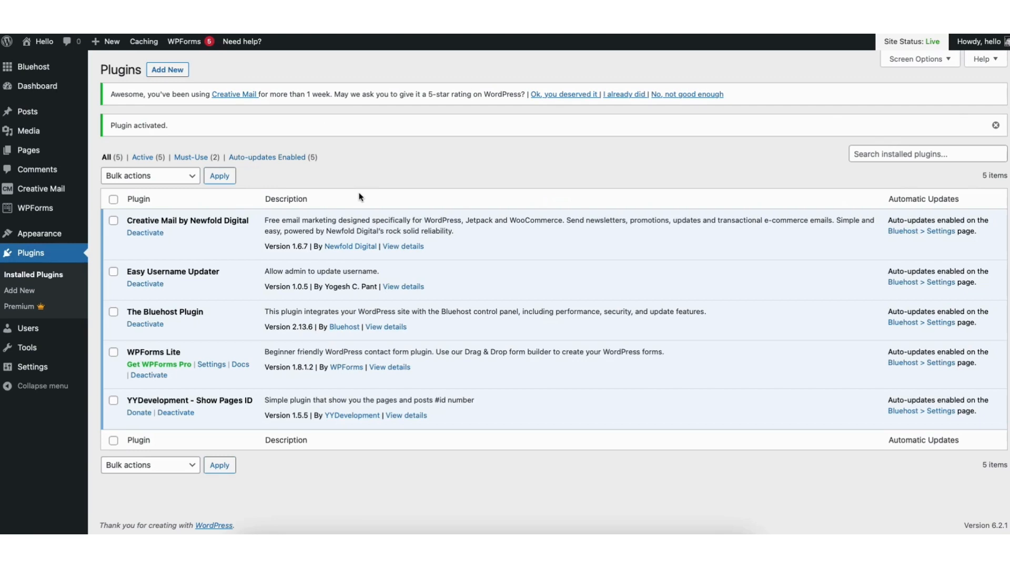
mouse_move(92, 311)
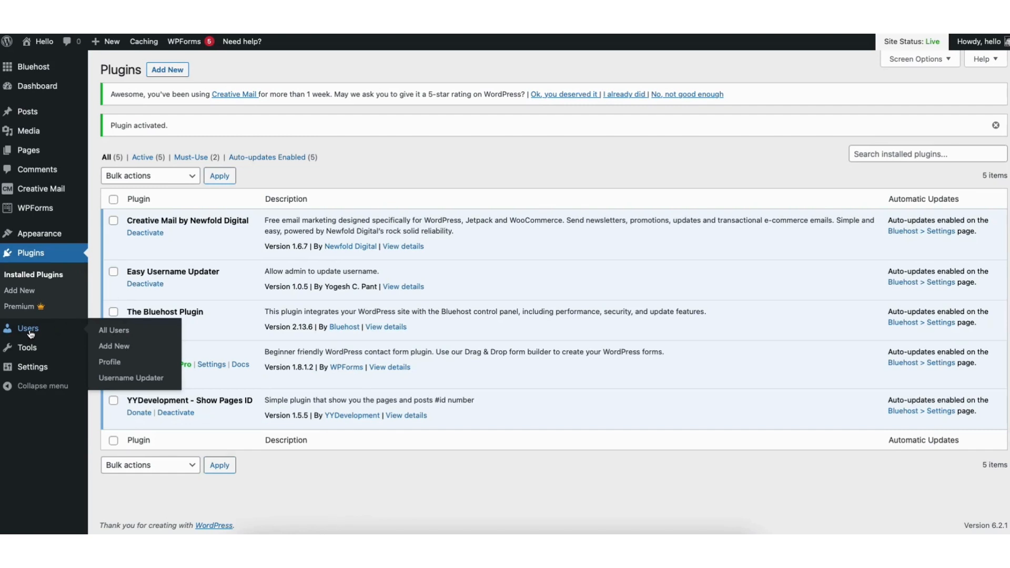
mouse_move(130, 377)
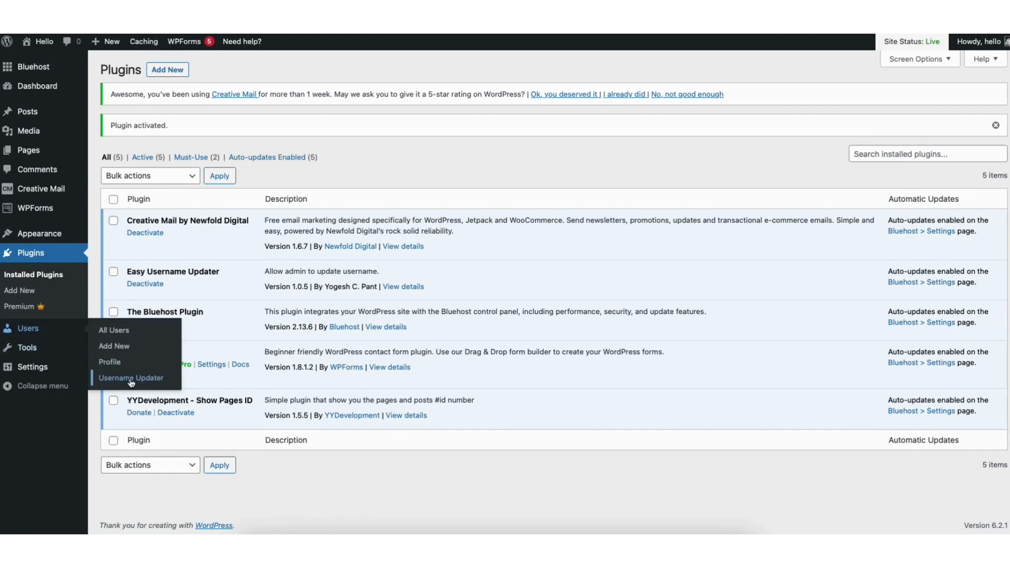
Reach the Username Updater users list and start updating the username of user hello.
click(130, 378)
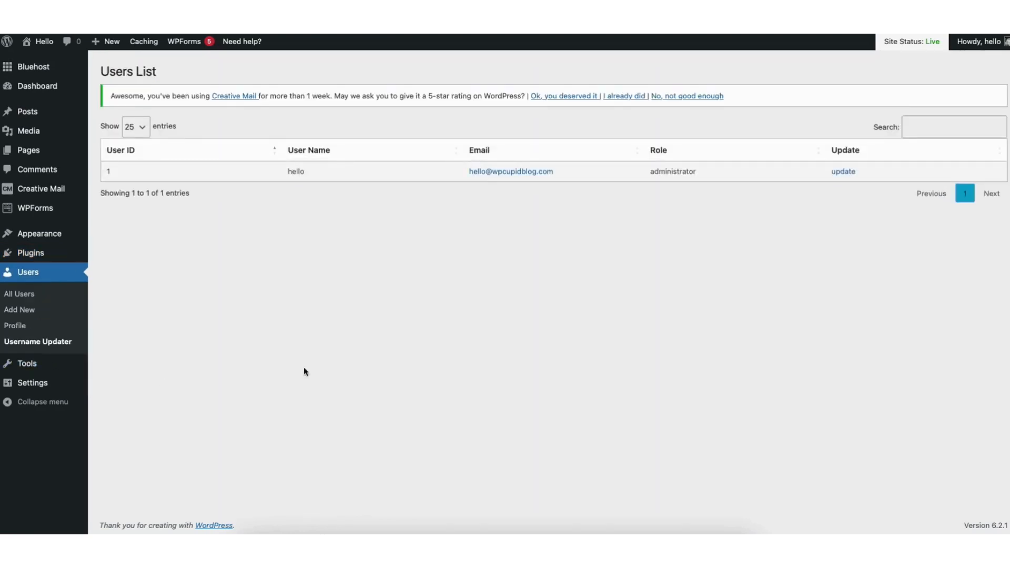
mouse_move(797, 204)
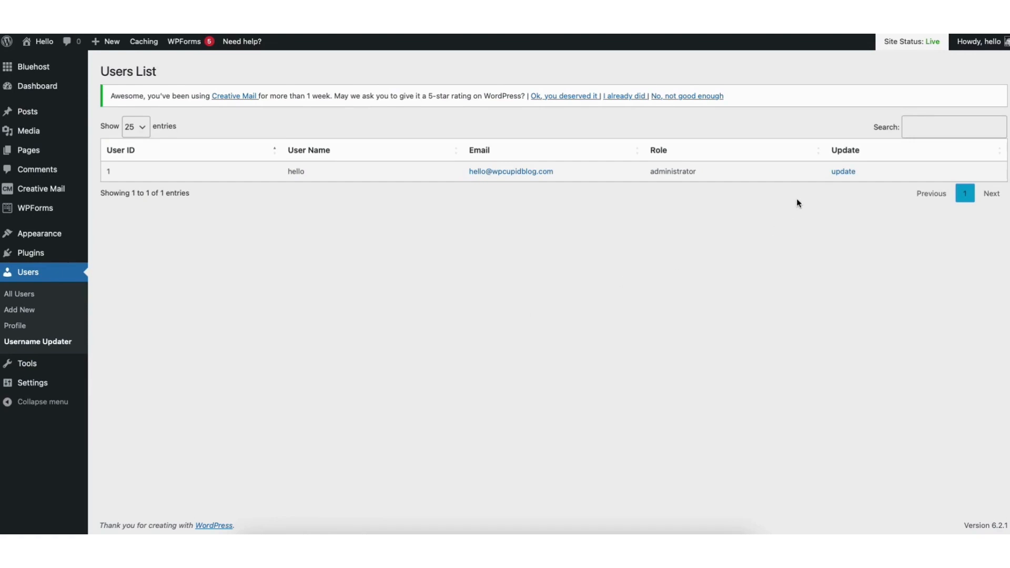
mouse_move(842, 171)
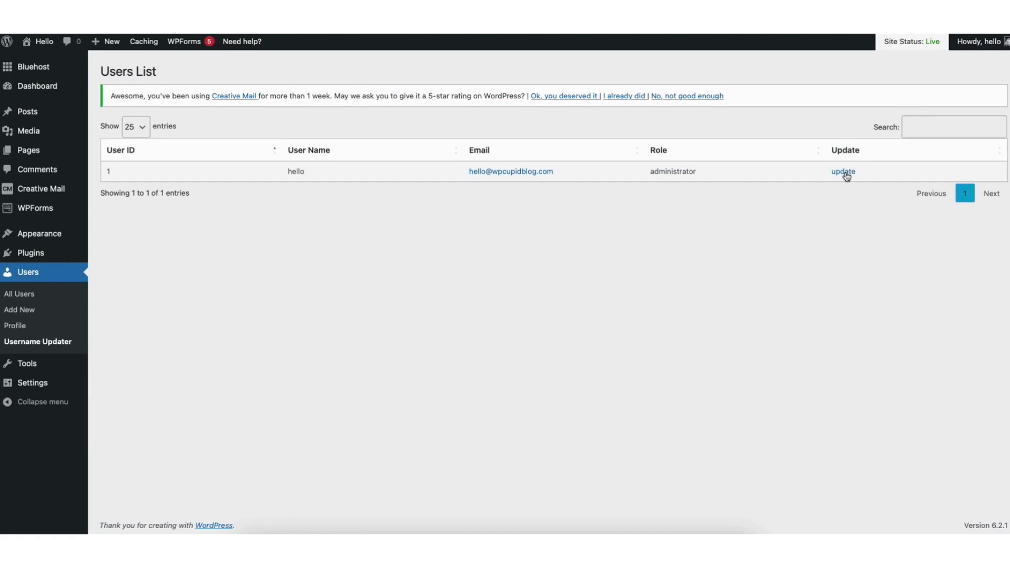
click(842, 172)
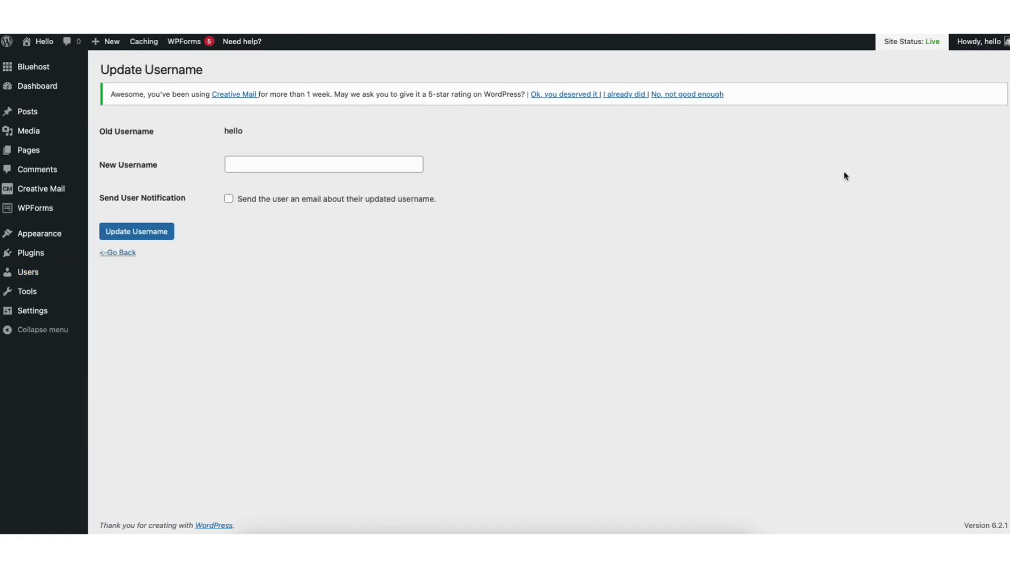
Enter 'demosite' as the new username for hello, not yet submitted.
click(323, 164)
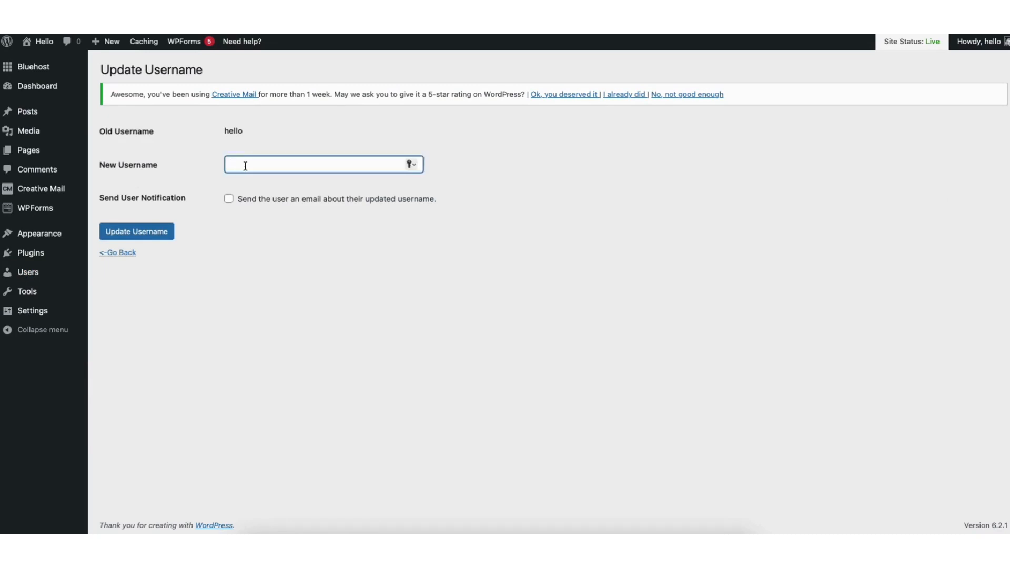
text(demosite)
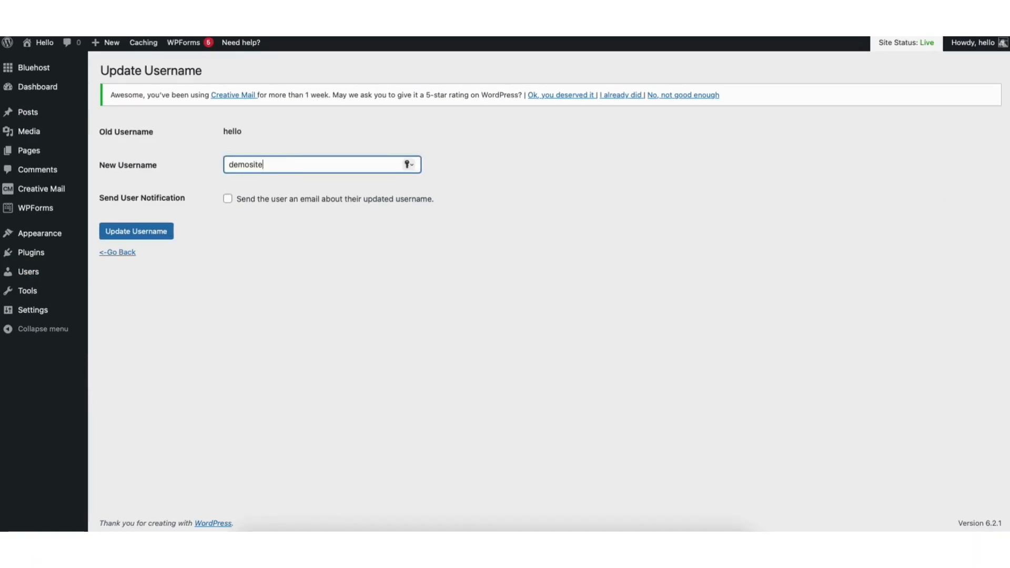